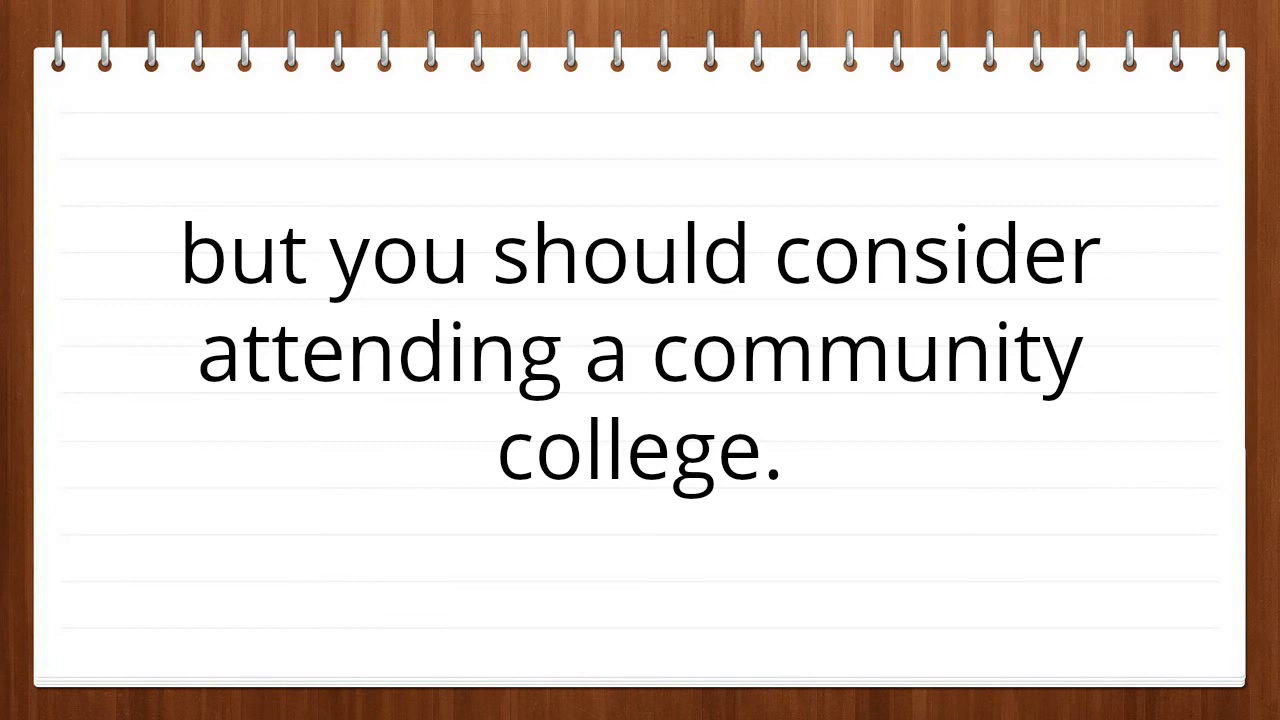
key("right")
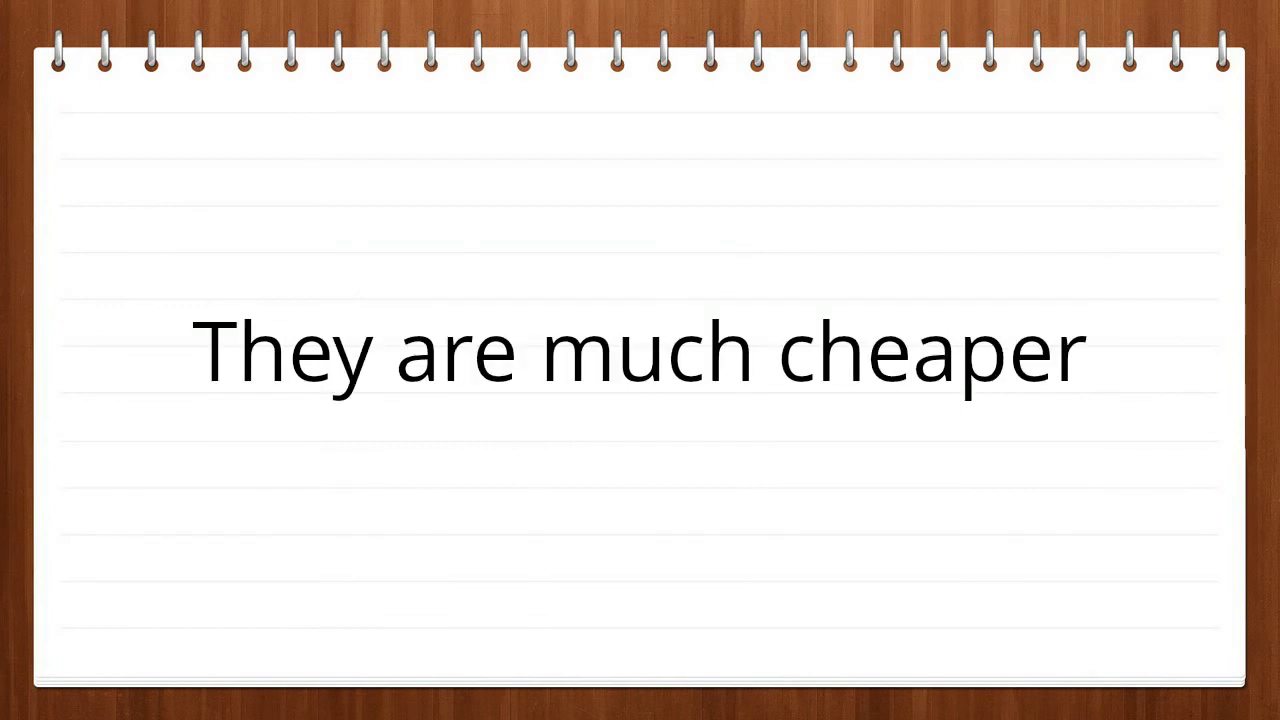